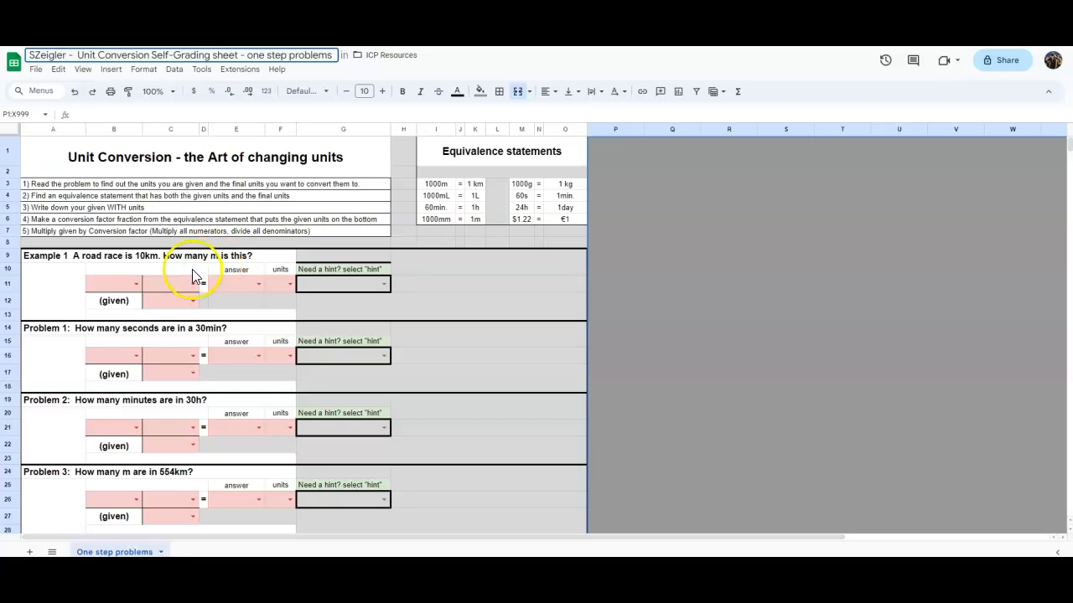
pyautogui.moveTo(97, 288)
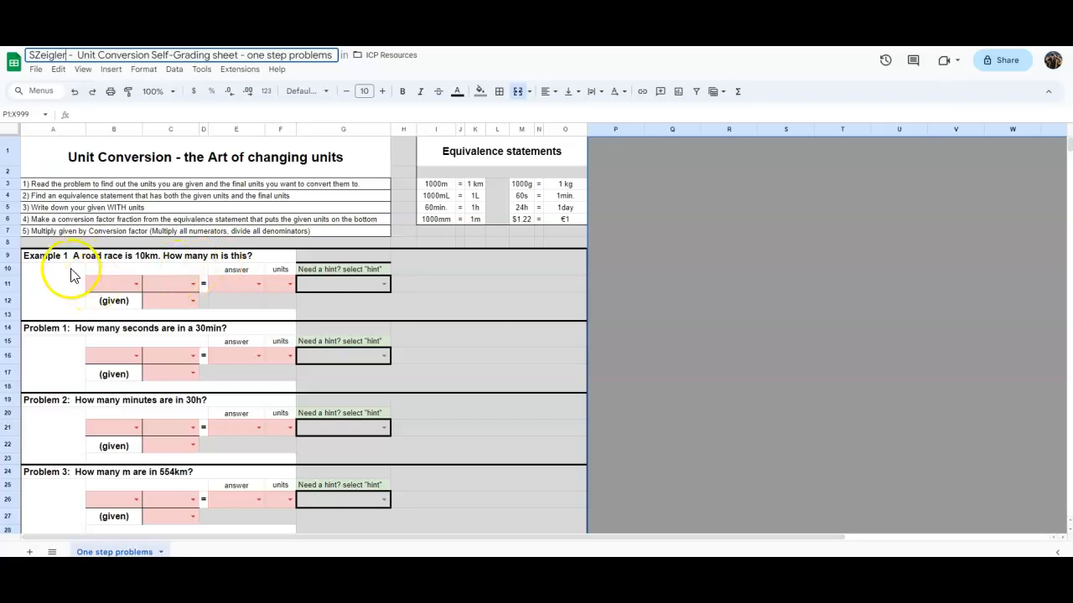
pyautogui.moveTo(107, 186)
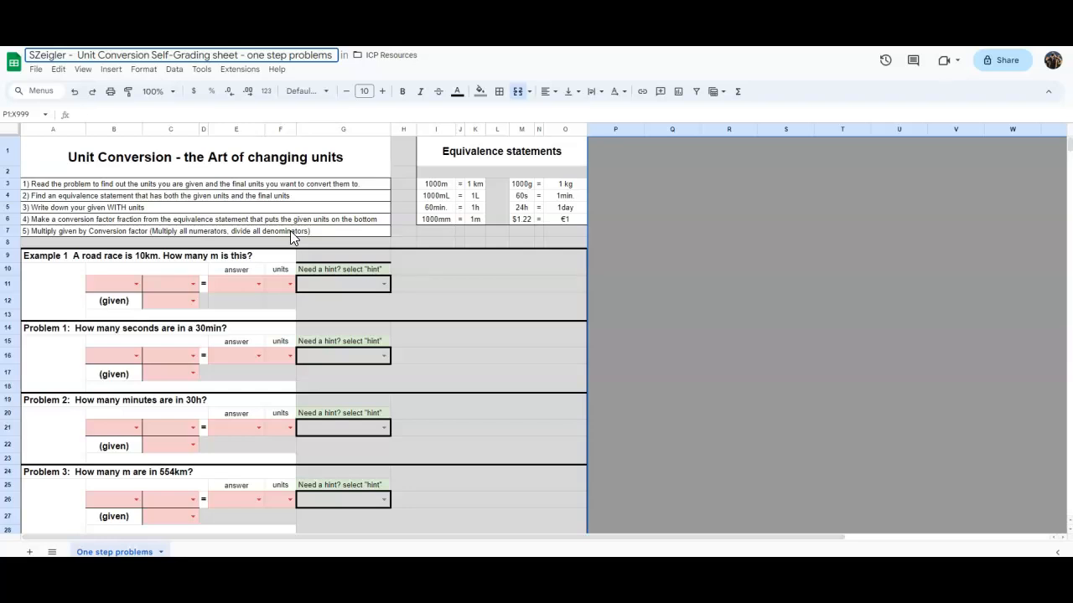
pyautogui.moveTo(405, 194)
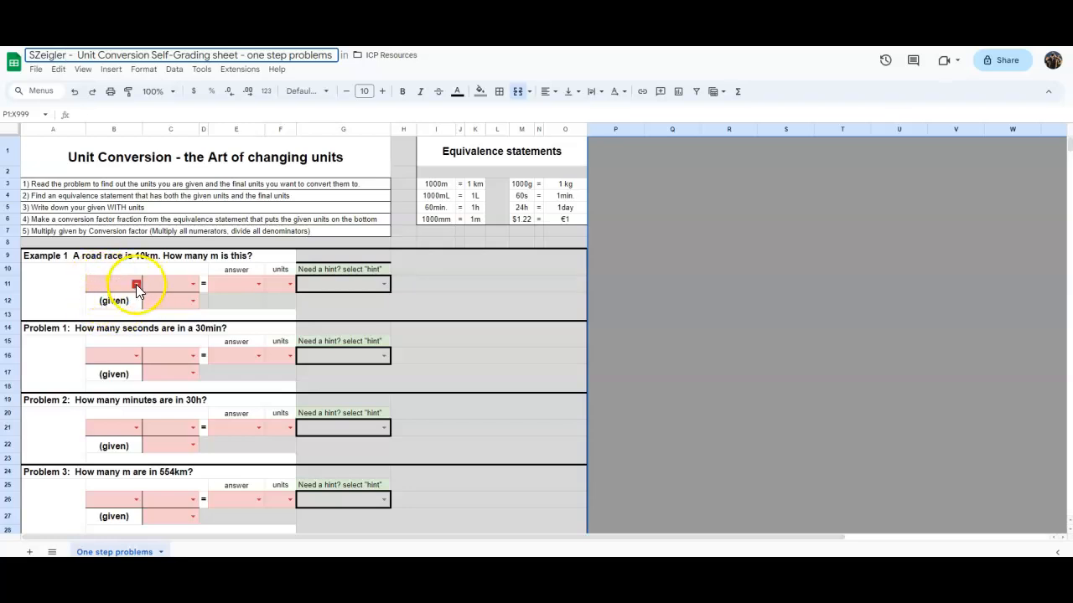
# - Choose 10km from the dropdown as Example 1's given amount
pyautogui.click(136, 283)
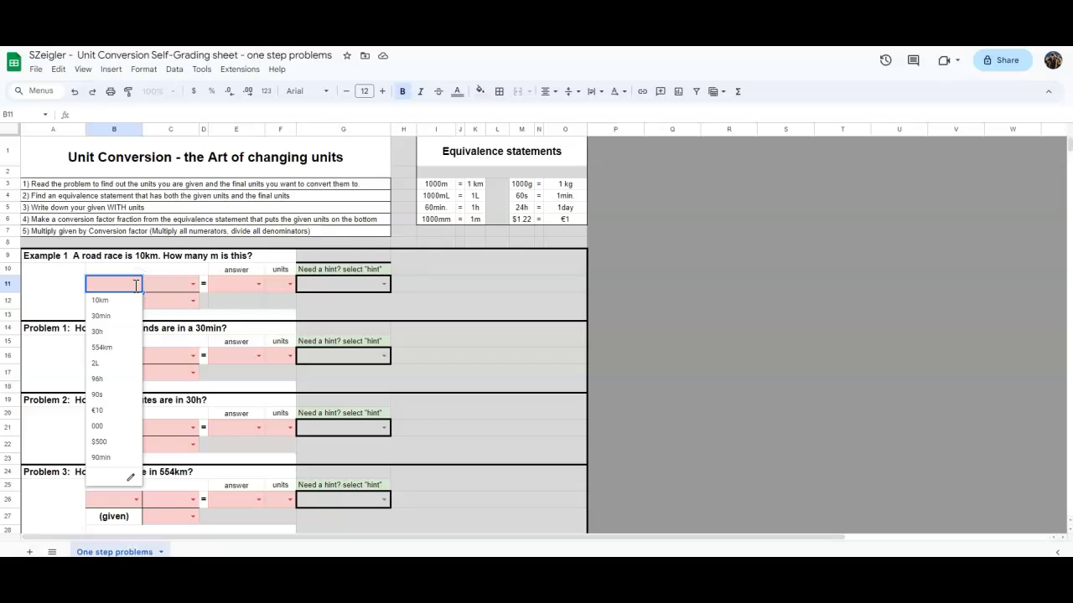
pyautogui.moveTo(141, 276)
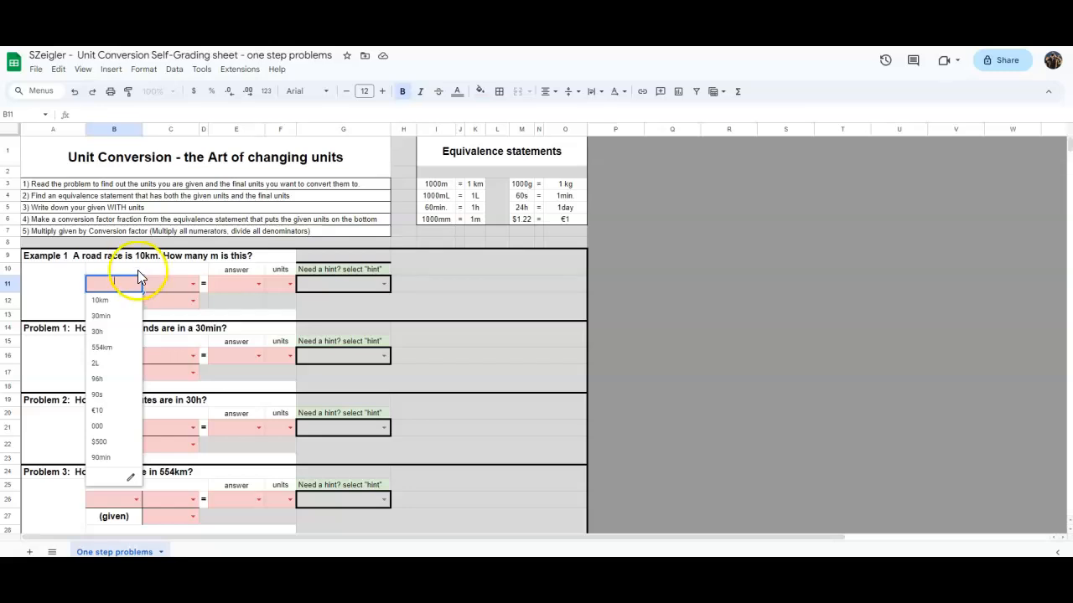
pyautogui.click(100, 300)
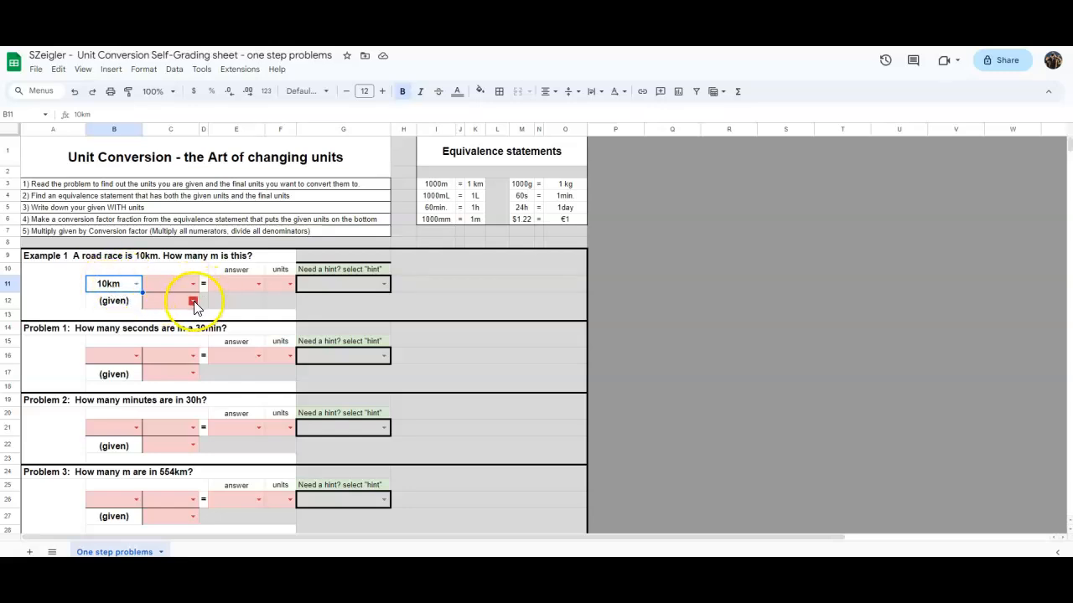
# - Build the conversion factor as 1000m over 1km for Example 1
pyautogui.click(192, 302)
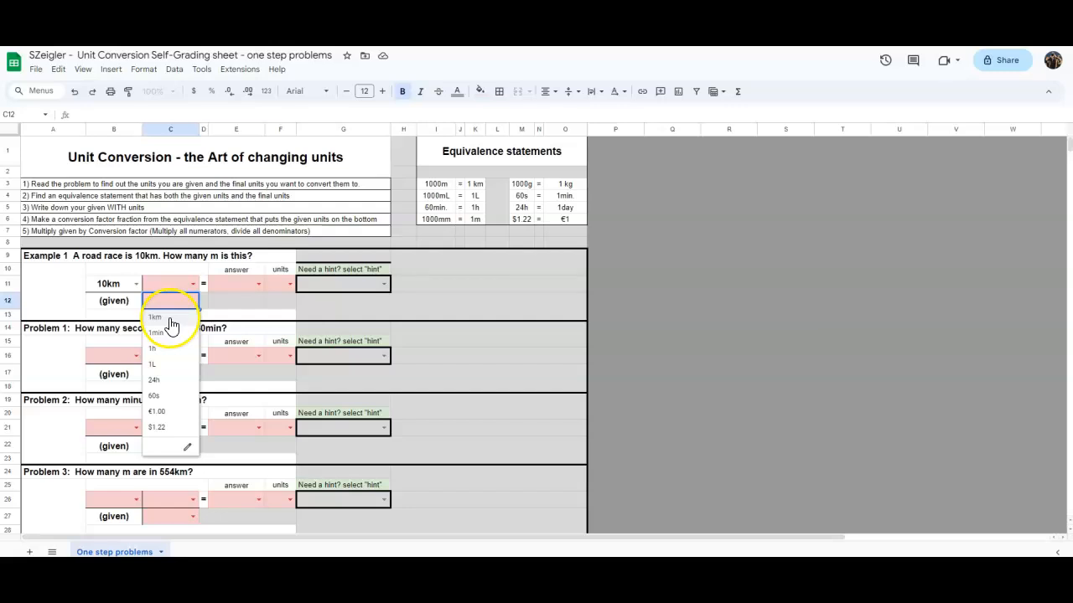
pyautogui.moveTo(161, 335)
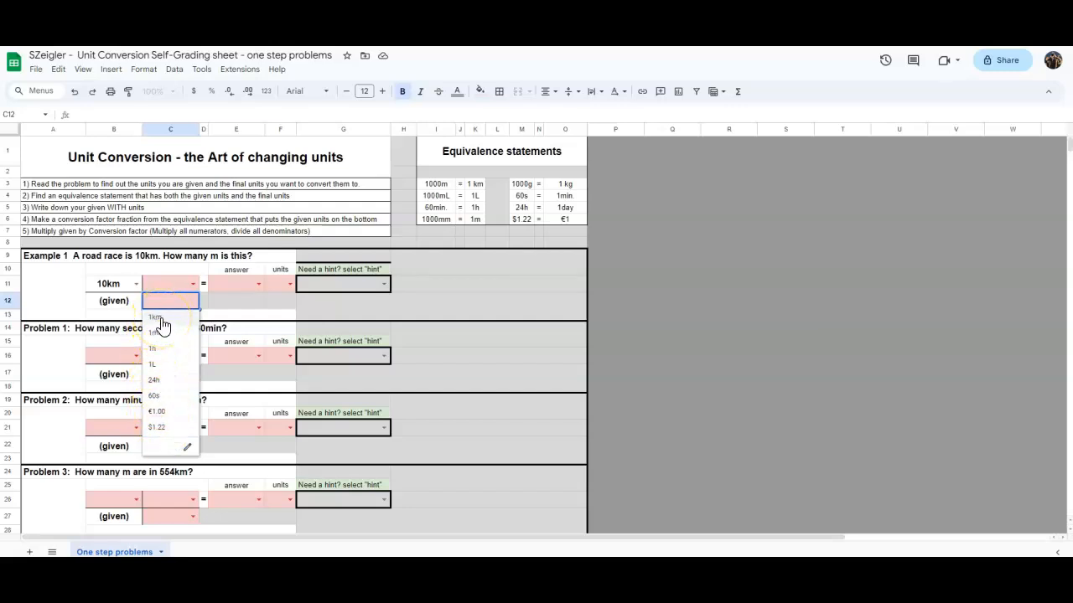
pyautogui.click(155, 317)
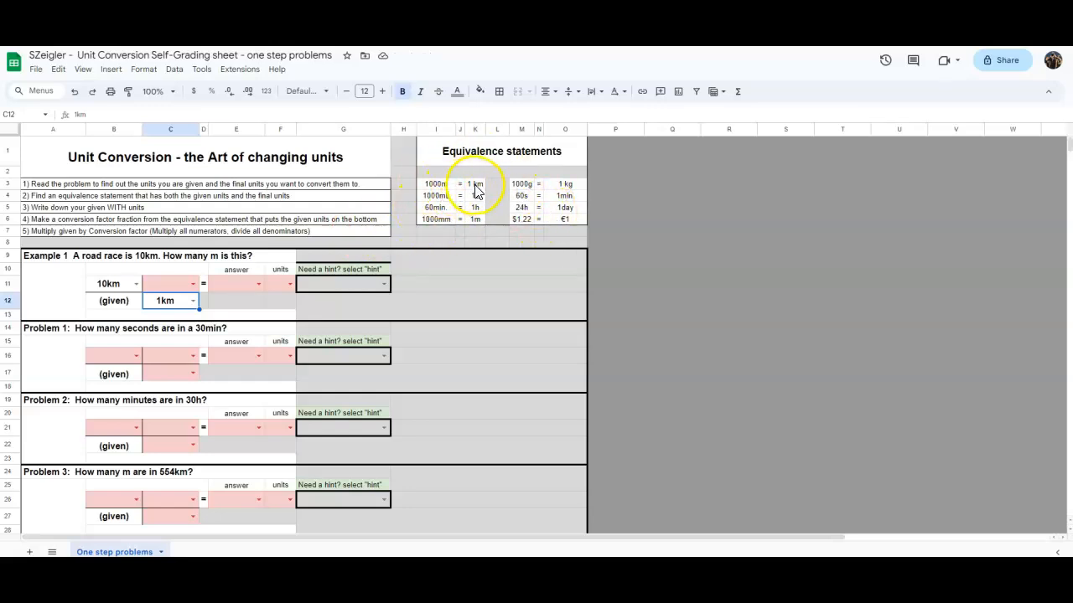
pyautogui.moveTo(446, 188)
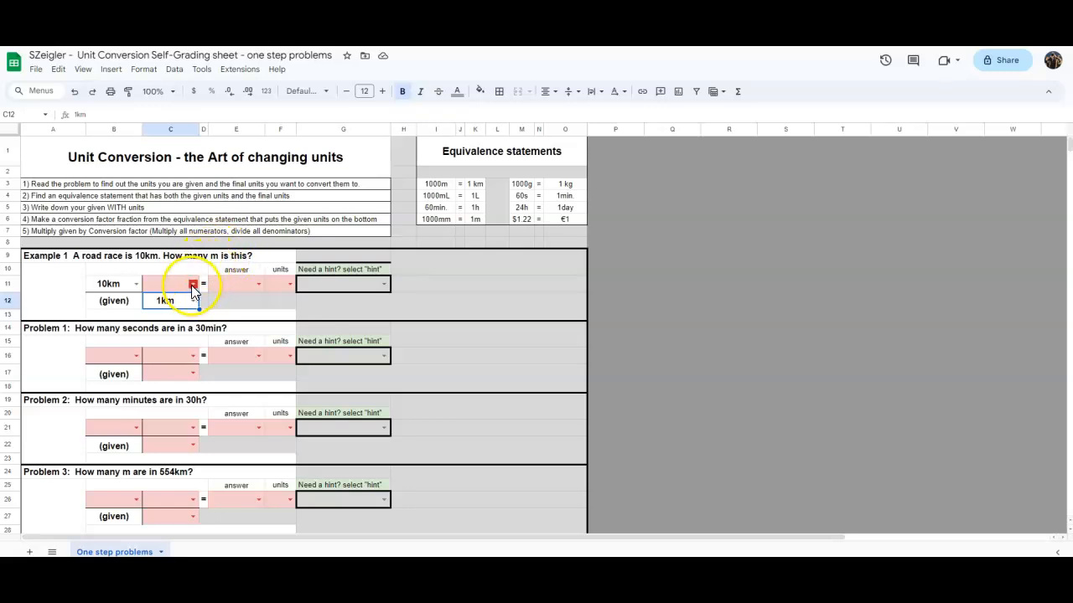
pyautogui.write('1000m')
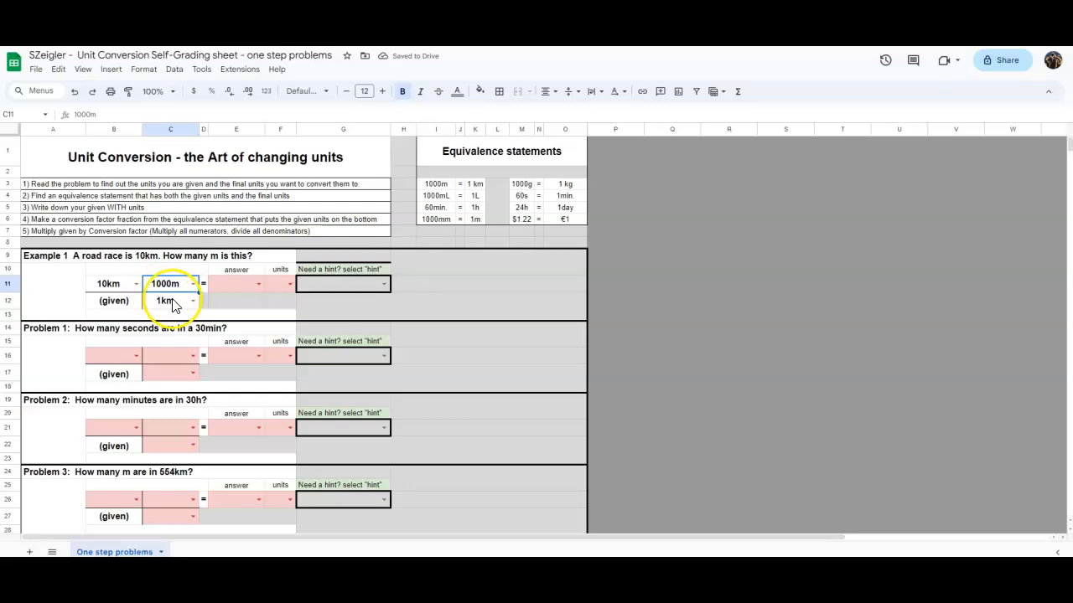
pyautogui.click(292, 283)
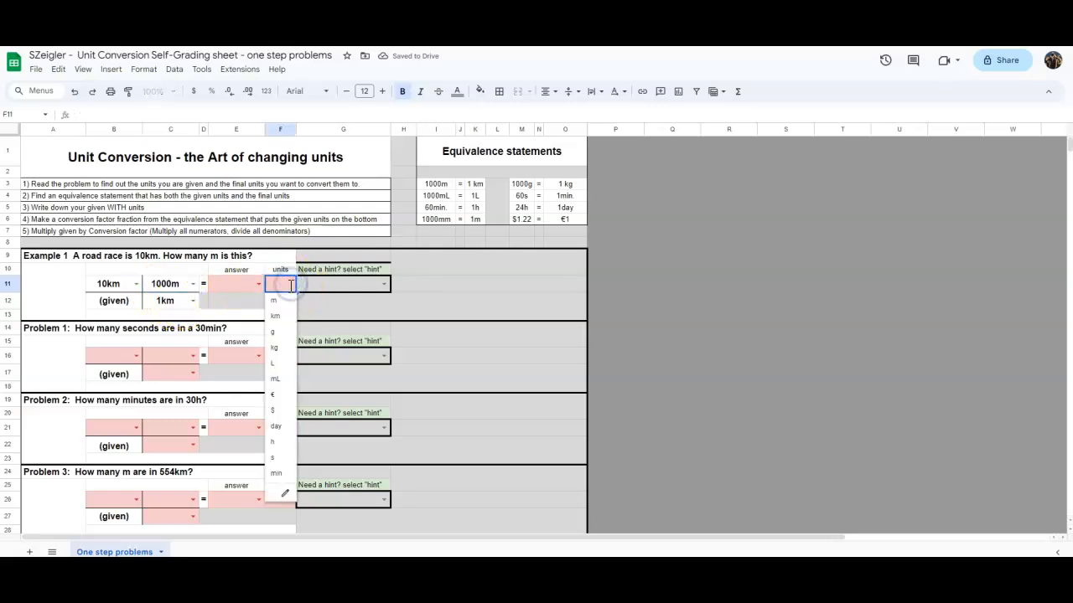
# - Choose m as the units and 10000 as the answer so the sheet marks it Correct
pyautogui.click(273, 300)
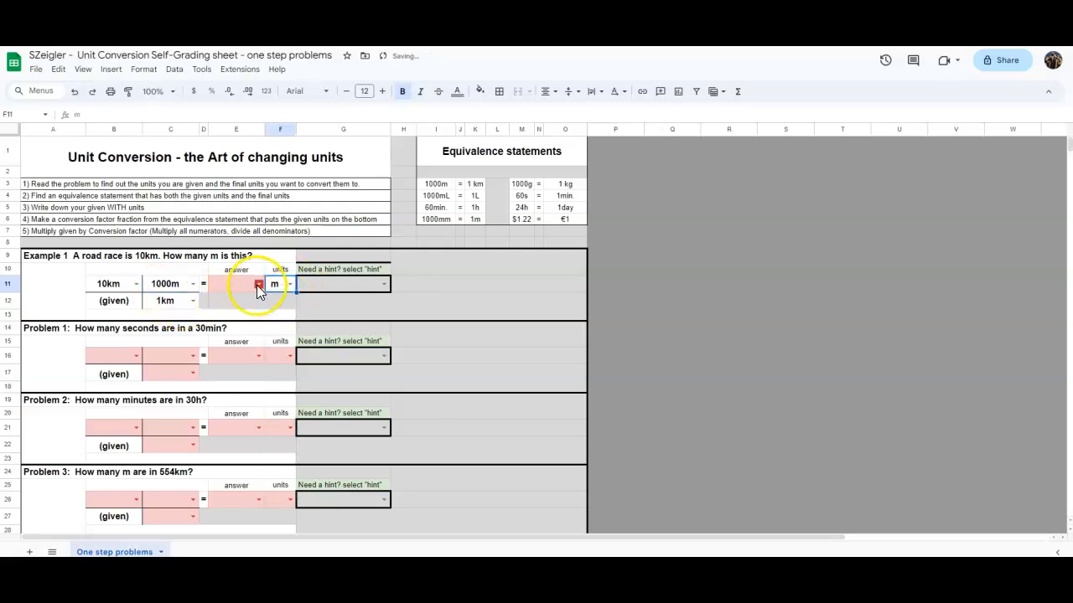
pyautogui.click(235, 283)
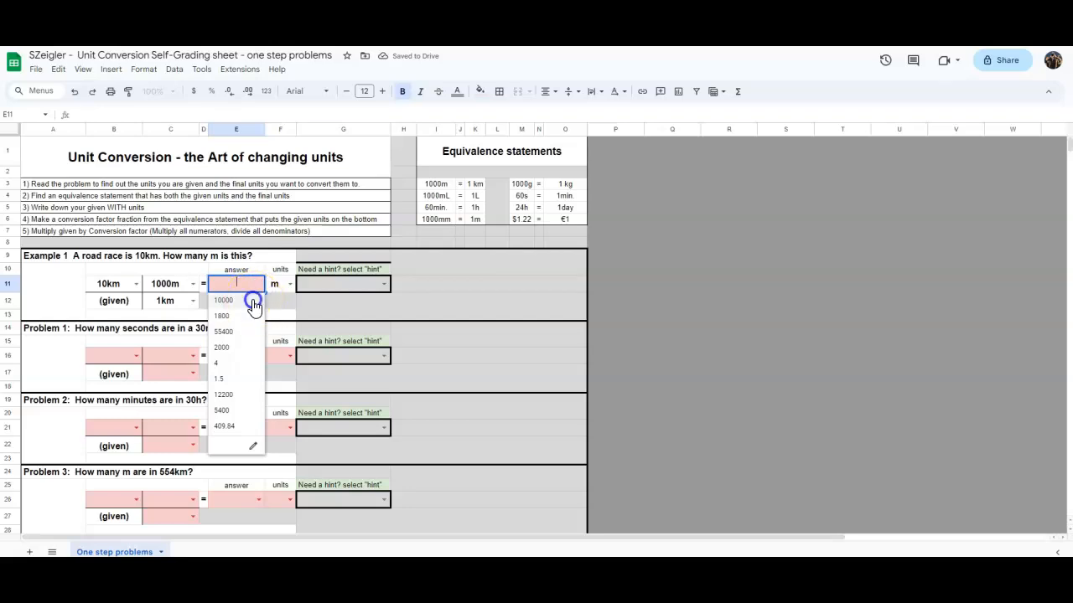
pyautogui.click(225, 300)
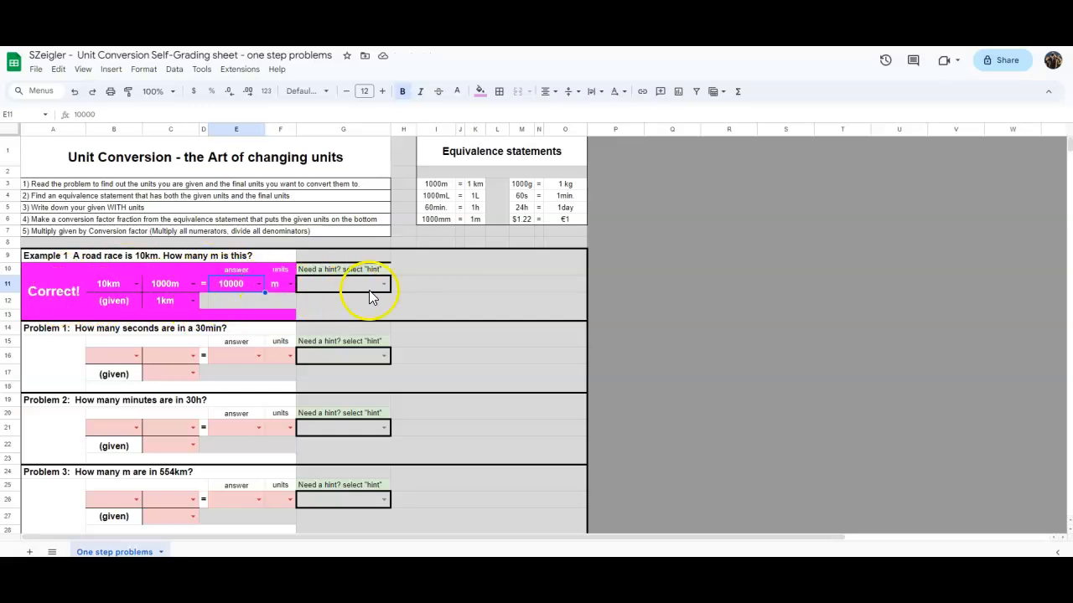
# - Select 'hint' under 'Need a hint?' to reveal Example 1's conversion tip
pyautogui.scroll(-3)
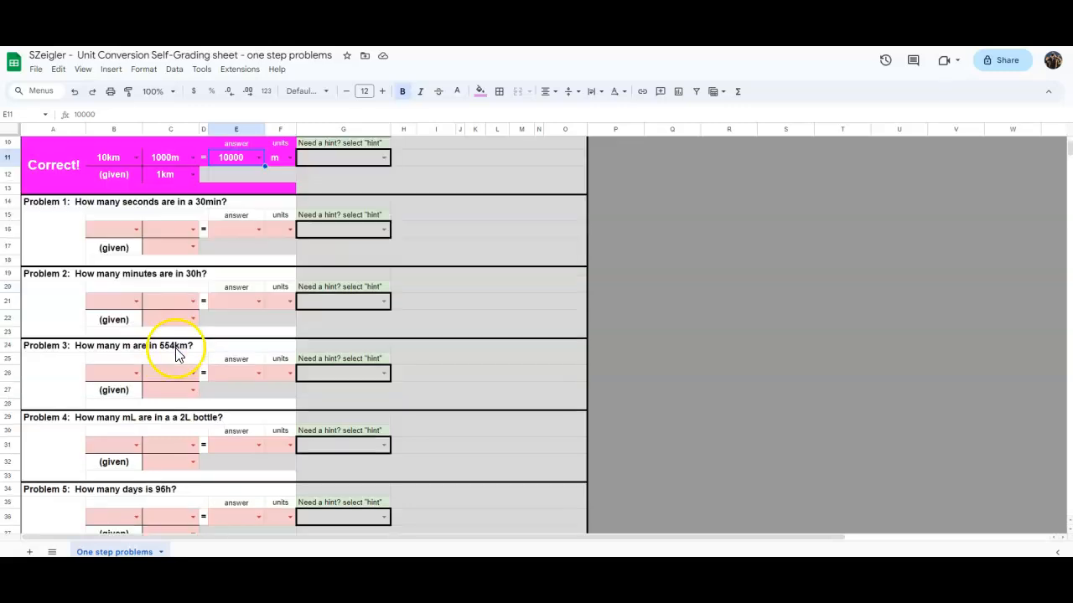
pyautogui.scroll(-3)
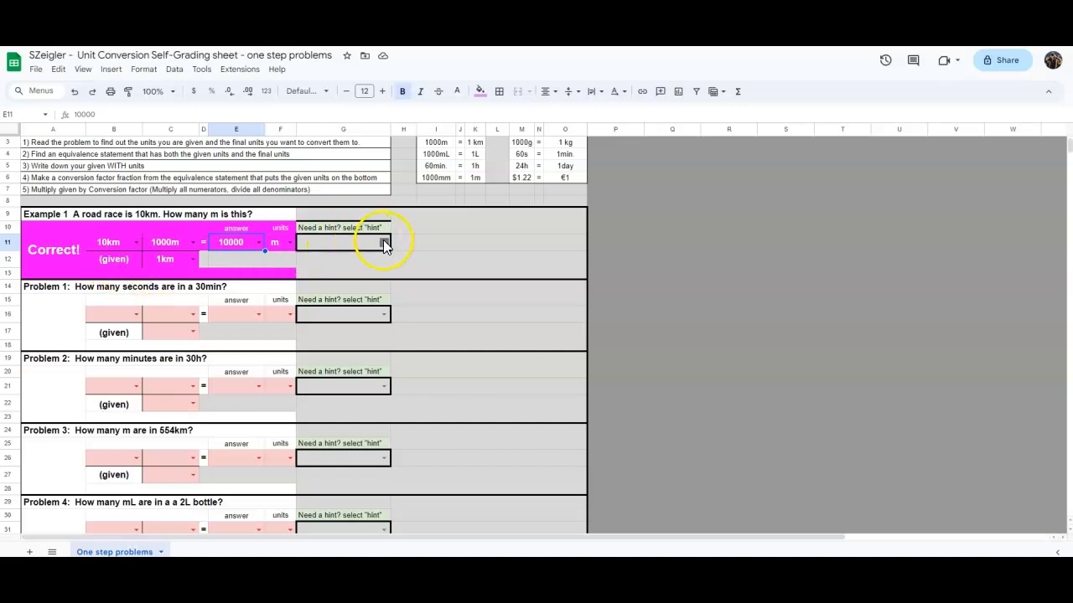
pyautogui.click(383, 242)
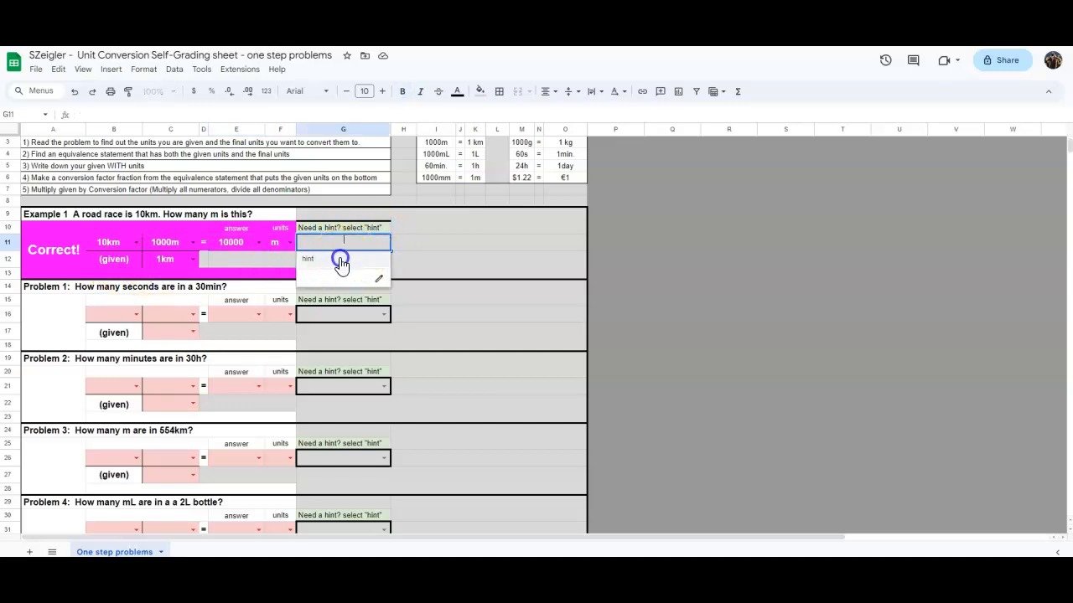
pyautogui.click(309, 258)
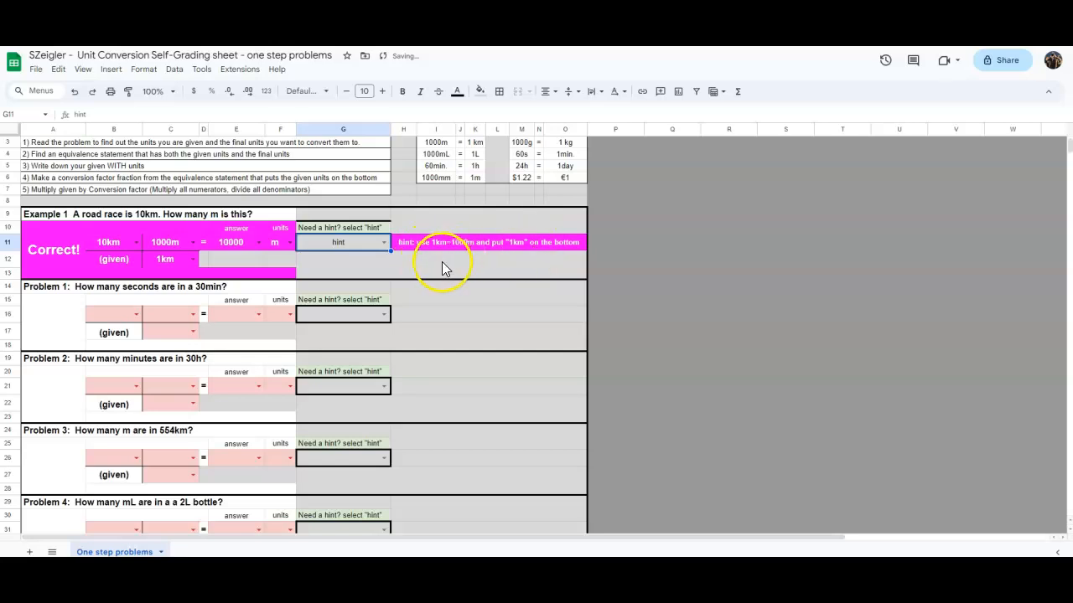